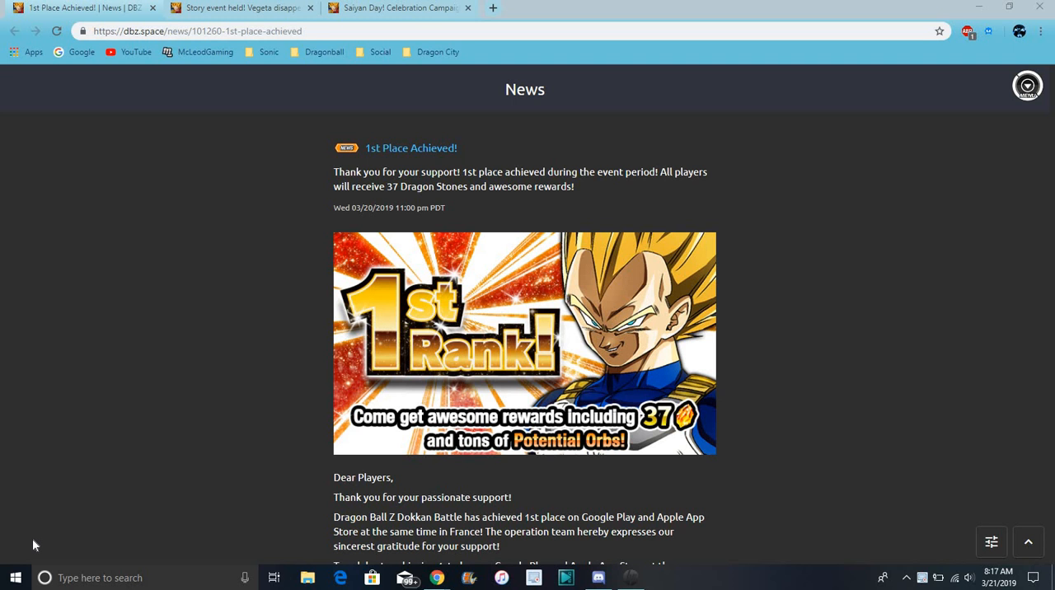
{"action": "mouse_move", "coordinate": [137, 485]}
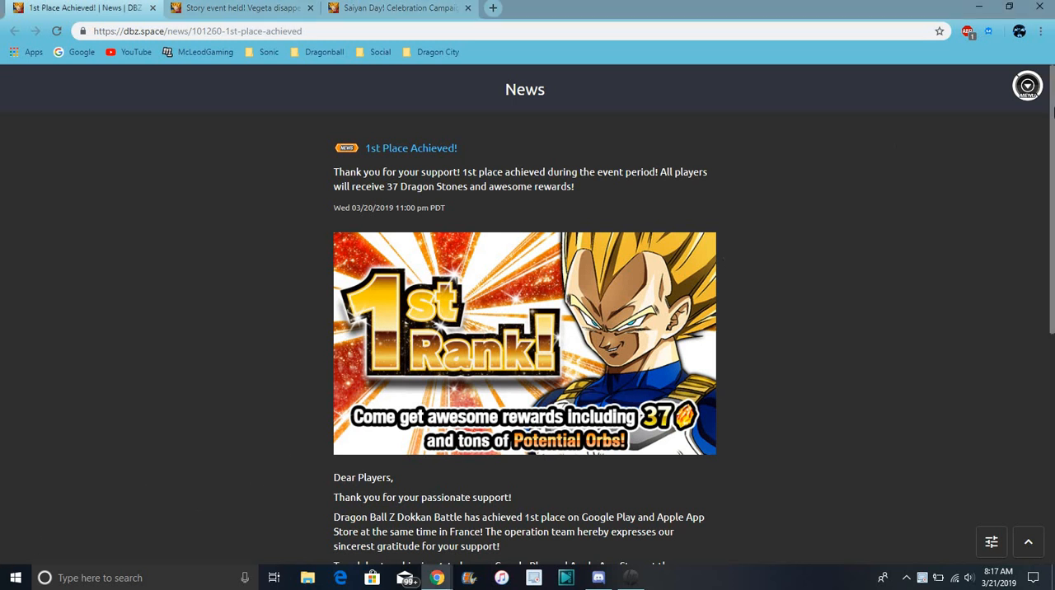
Scroll through the current article, then switch to the Saiyan Day Celebration Campaign article.
{"action": "scroll", "scroll_direction": "down", "scroll_amount": 3}
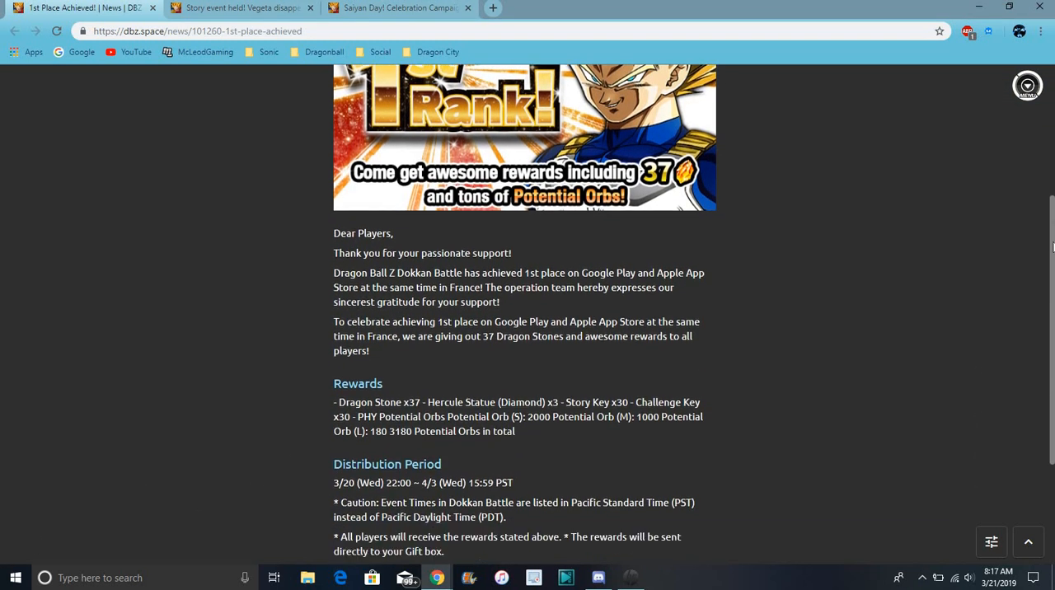
{"action": "scroll", "scroll_direction": "down", "scroll_amount": 3}
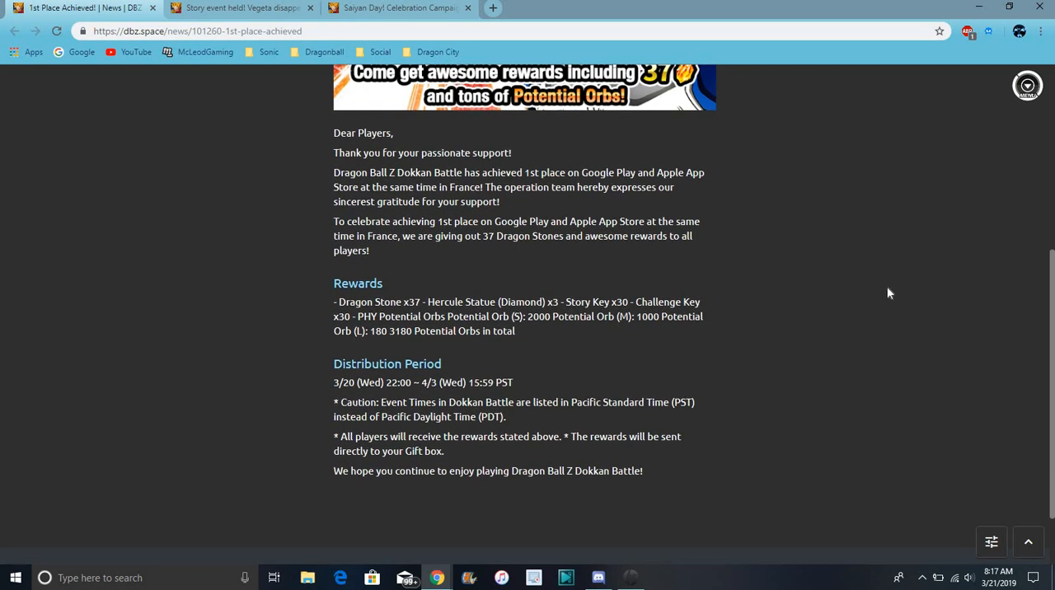
{"action": "mouse_move", "coordinate": [762, 277]}
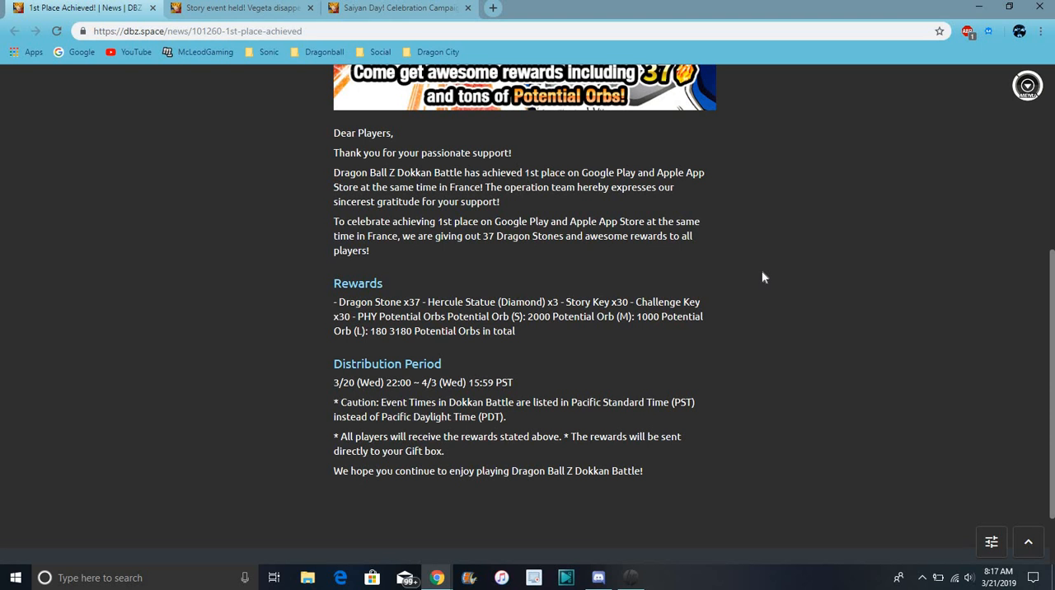
{"action": "mouse_move", "coordinate": [1004, 313]}
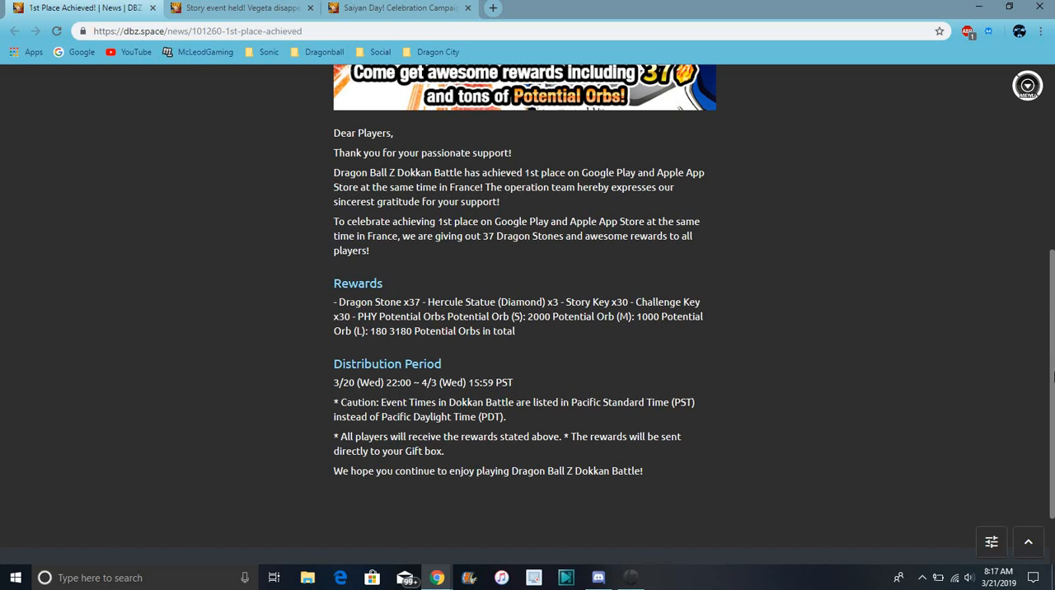
{"action": "scroll", "scroll_direction": "up", "scroll_amount": 3}
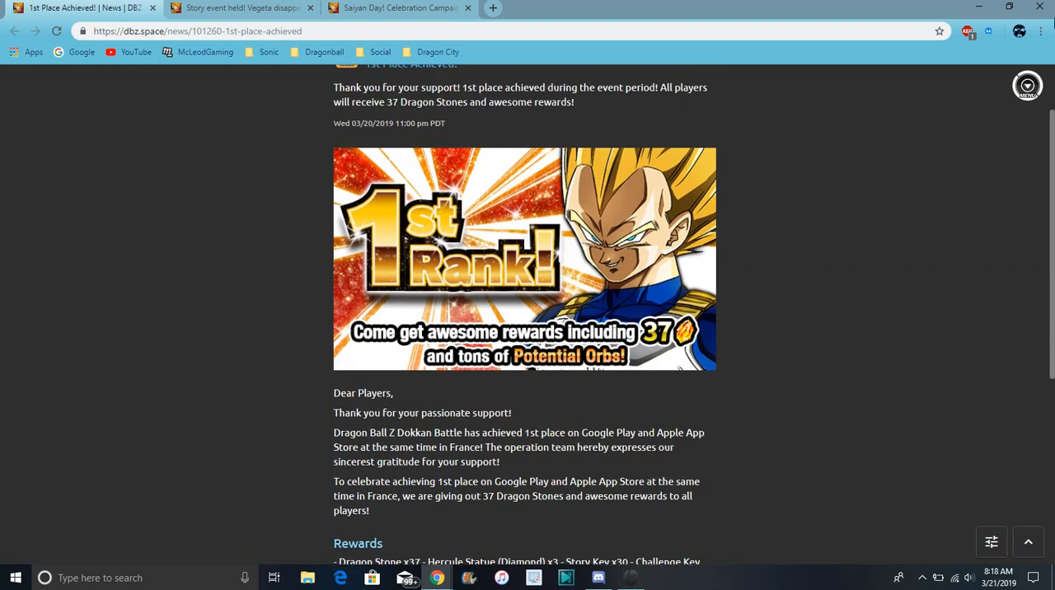
{"action": "left_click", "coordinate": [399, 8]}
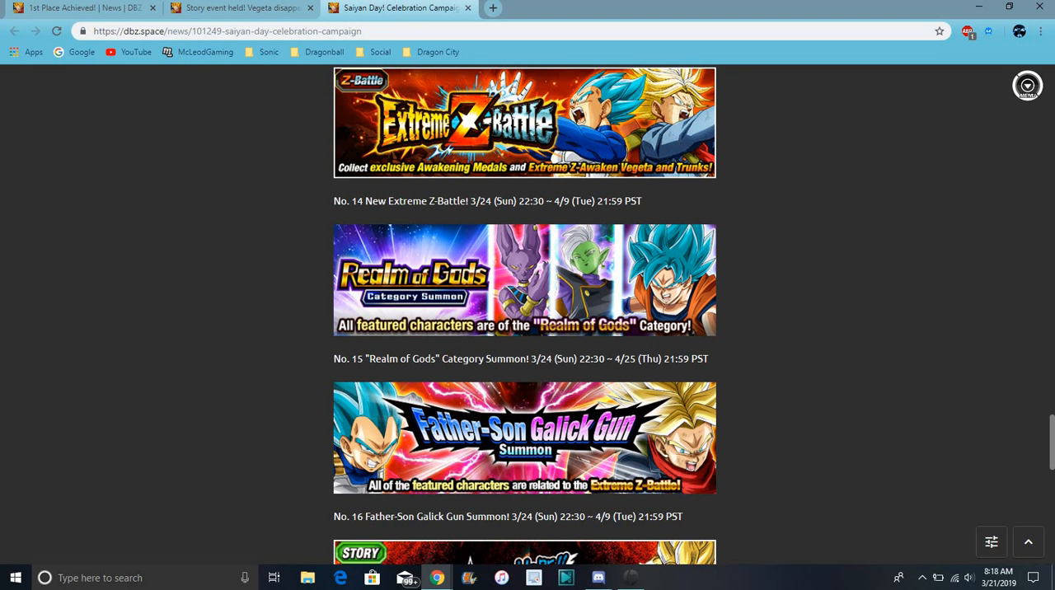
{"action": "mouse_move", "coordinate": [788, 132]}
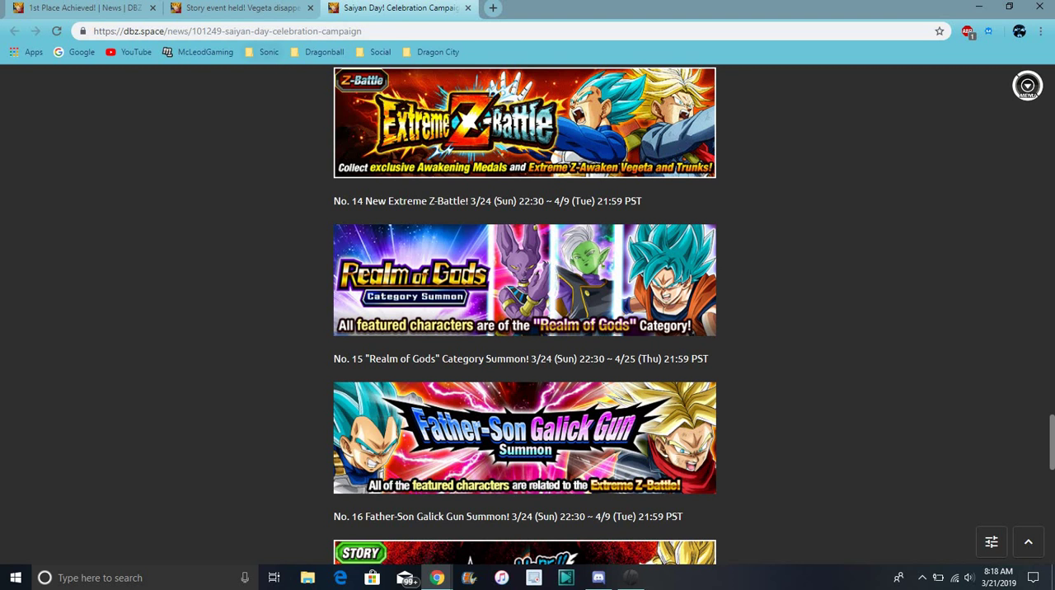
Read through the JP Vegeta story event article's stage rewards and SSR characters.
{"action": "left_click", "coordinate": [239, 9]}
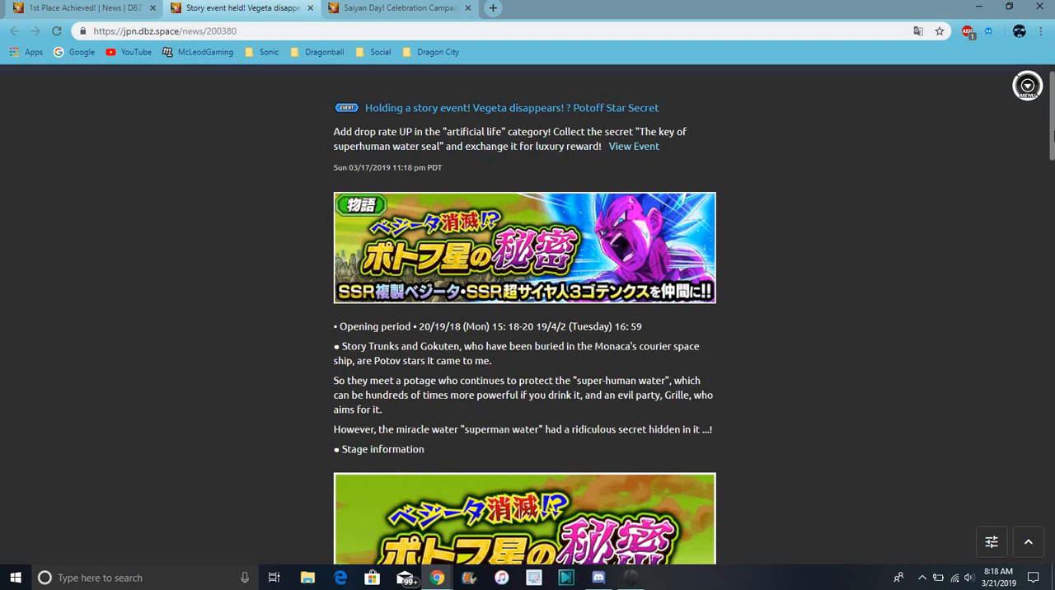
{"action": "scroll", "scroll_direction": "down", "scroll_amount": 3}
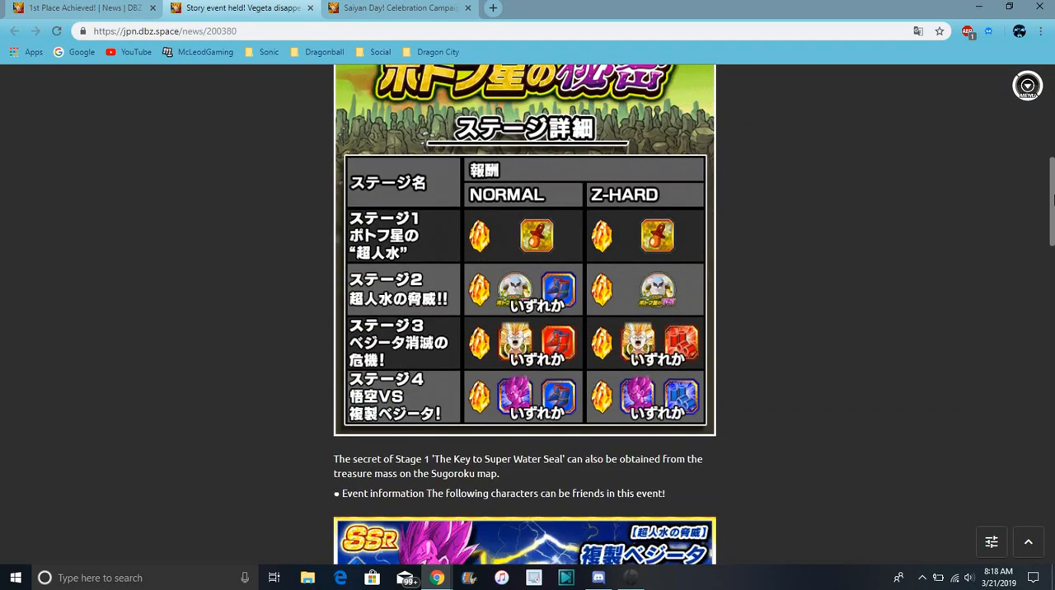
{"action": "scroll", "scroll_direction": "up", "scroll_amount": 3}
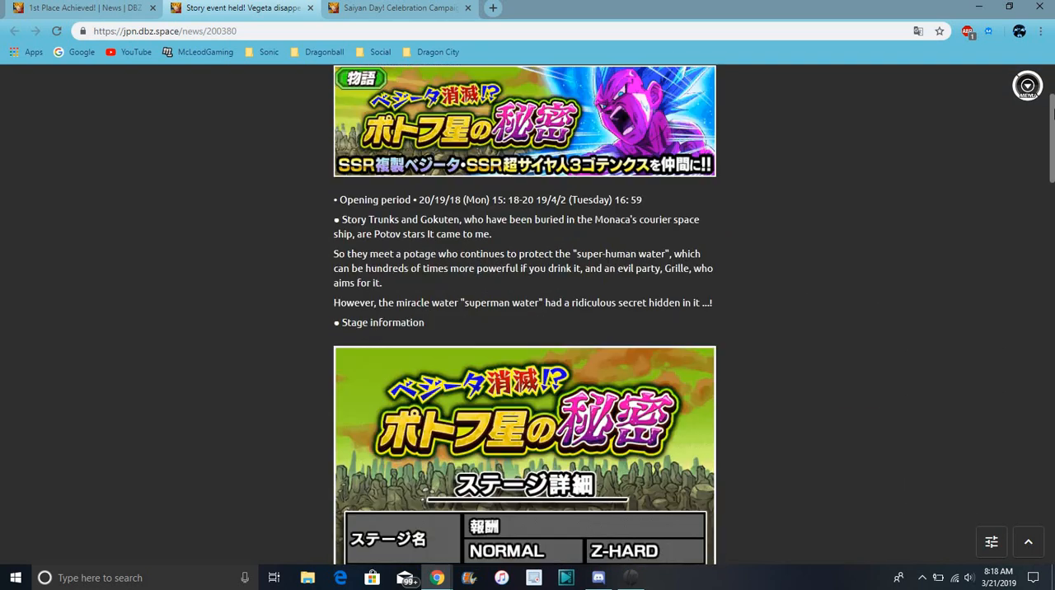
{"action": "scroll", "scroll_direction": "down", "scroll_amount": 3}
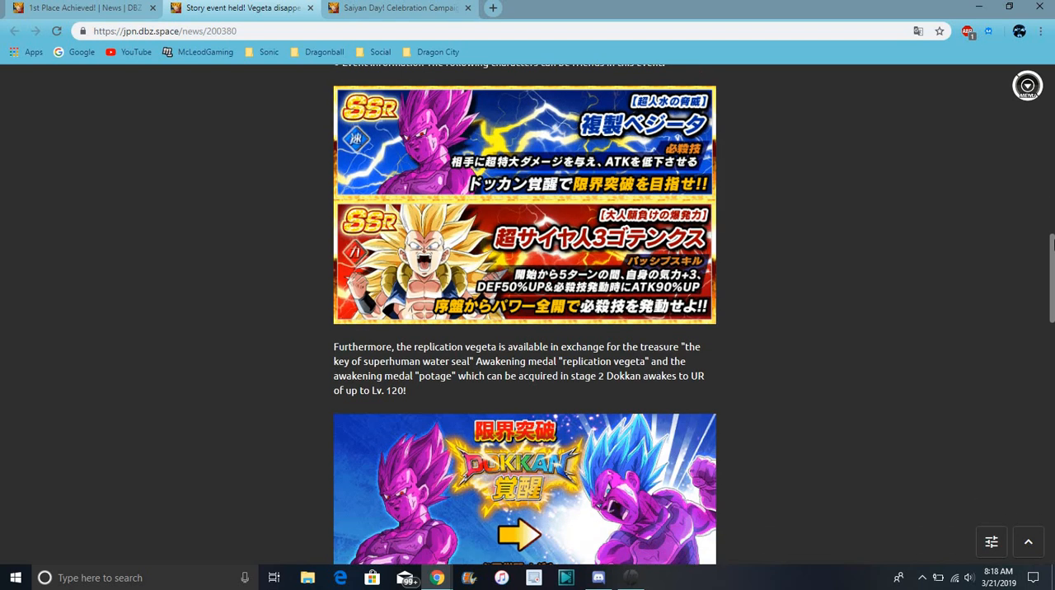
{"action": "scroll", "scroll_direction": "up", "scroll_amount": 3}
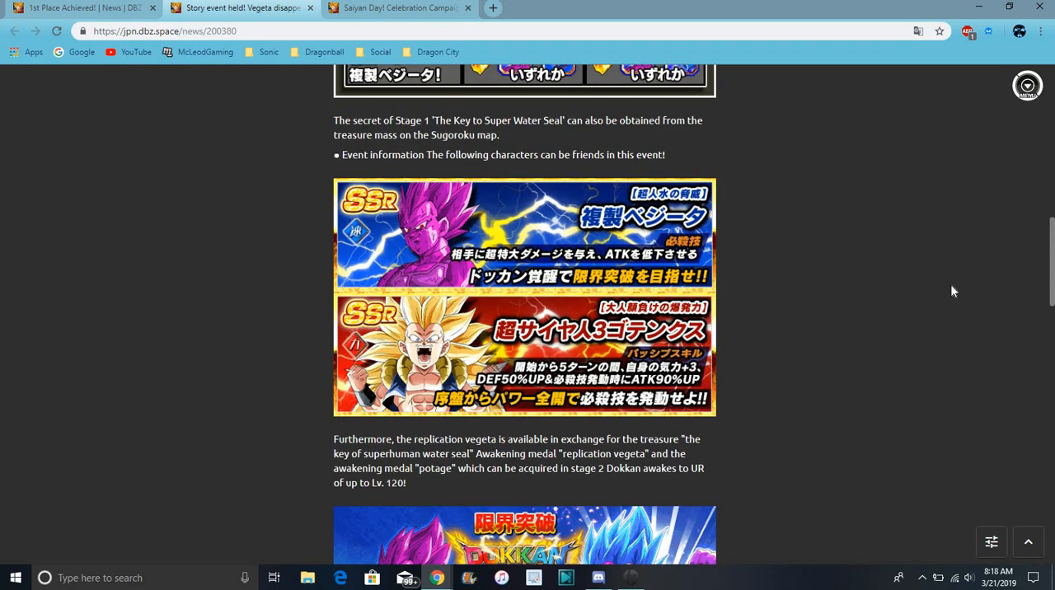
{"action": "scroll", "scroll_direction": "down", "scroll_amount": 3}
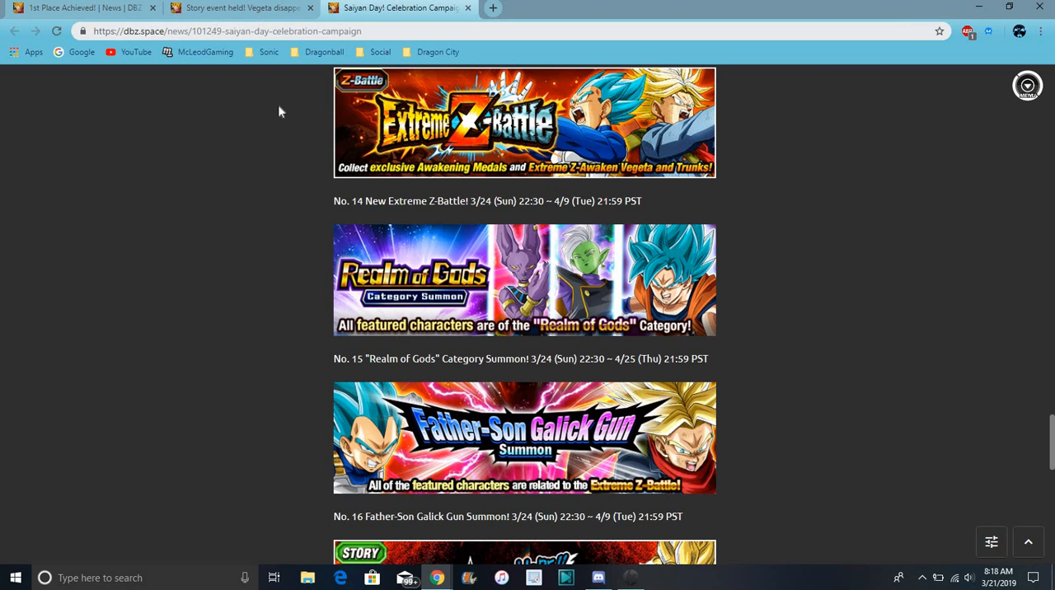
Return to the 1st Place Achieved article and scroll back to its top.
{"action": "left_click", "coordinate": [83, 7]}
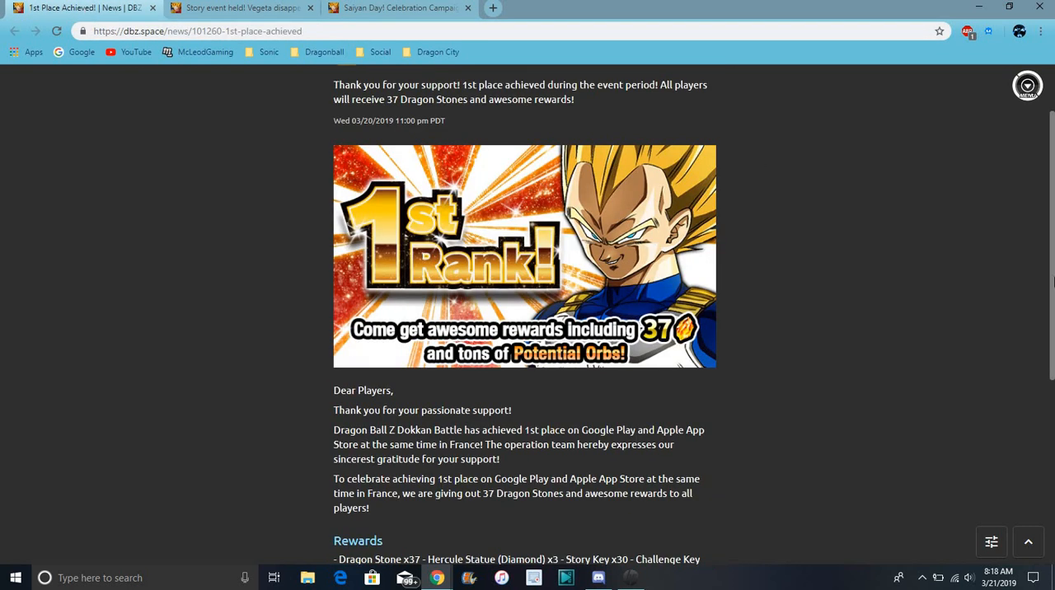
{"action": "scroll", "scroll_direction": "up", "scroll_amount": 3}
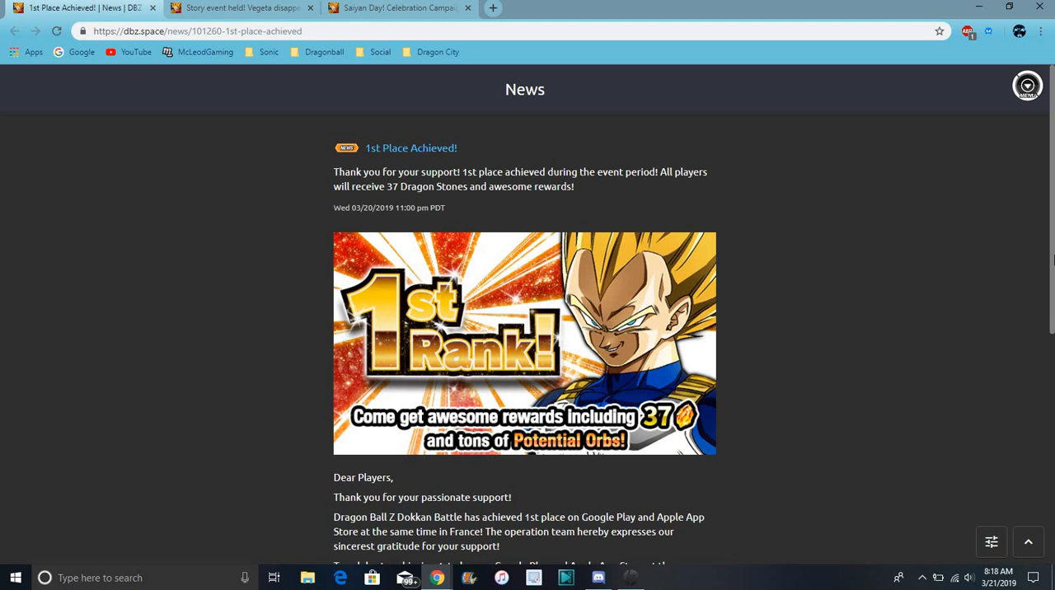